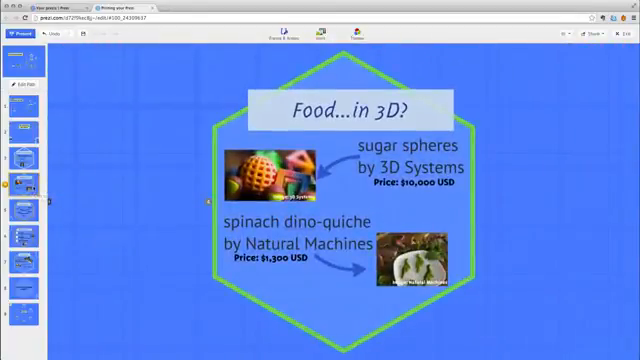
Return to the overview and choose Download as PDF from the Share menu
left_click(24, 204)
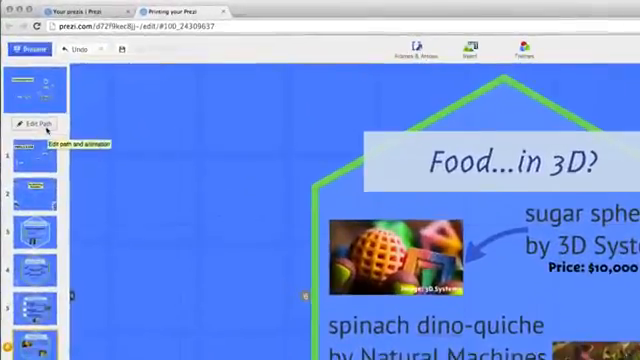
left_click(38, 128)
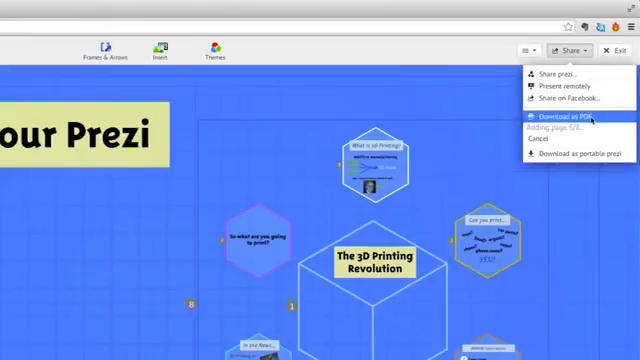
left_click(564, 120)
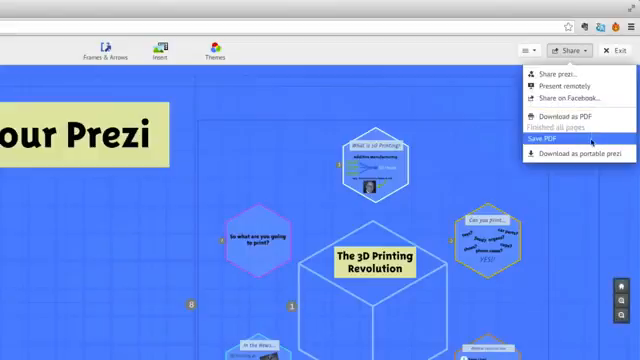